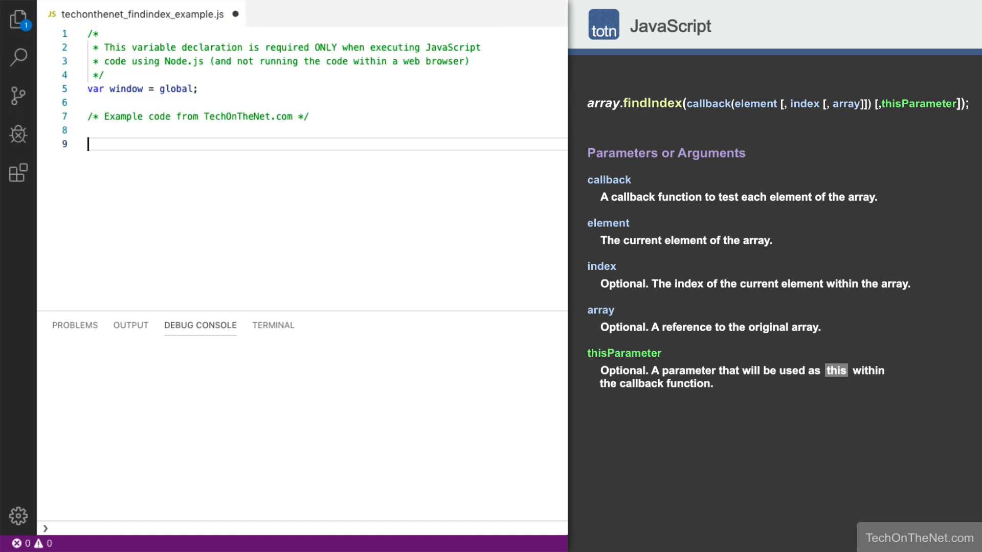
Declare var totn_array = [ -10, -5, 0, 5, 10 ]; and begin the function below it.
type("var t")
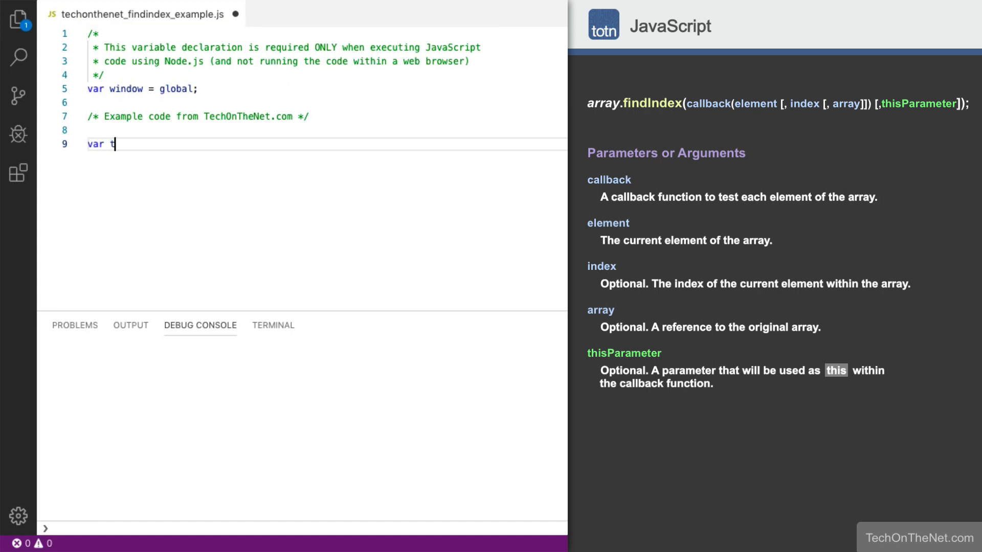
type("otn_array")
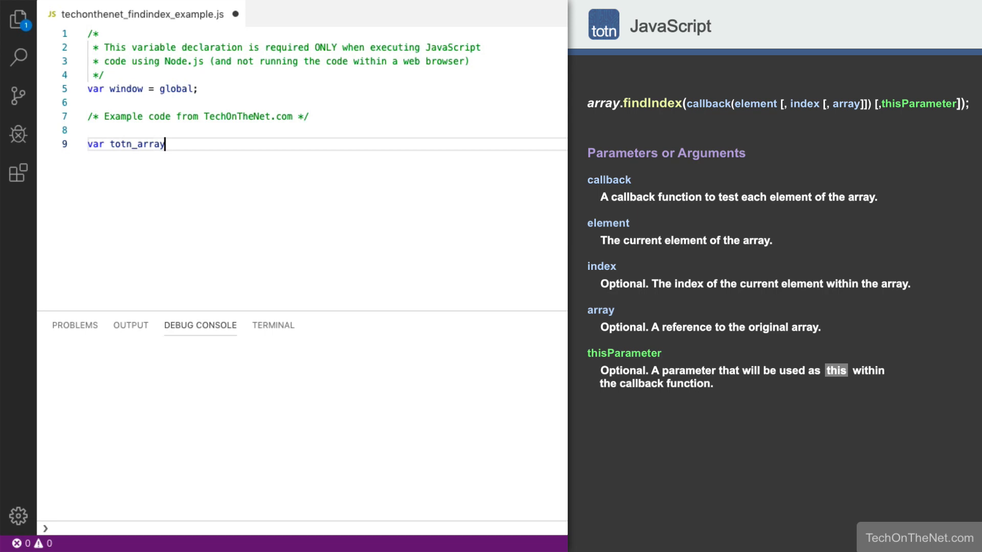
type("= []")
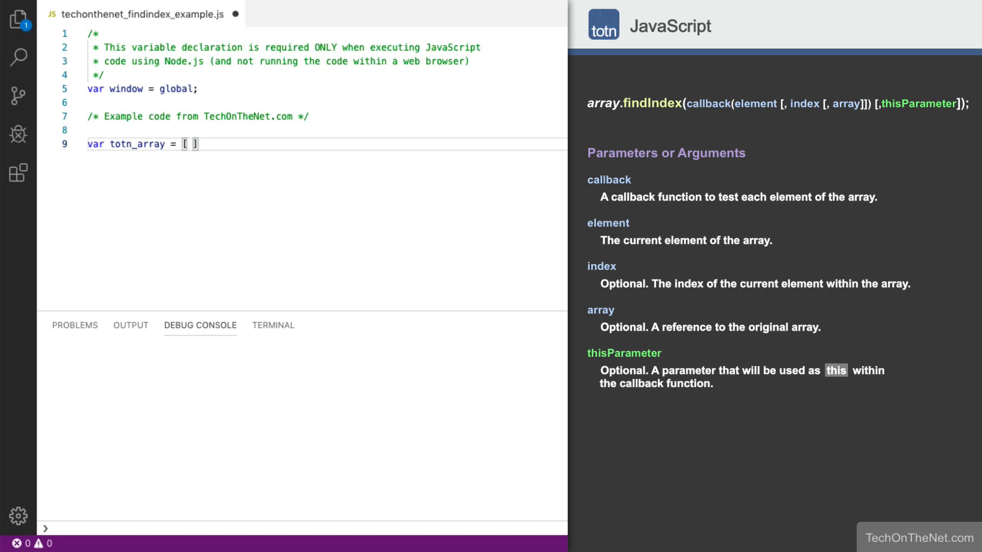
type("-10, -5, 0, 5,")
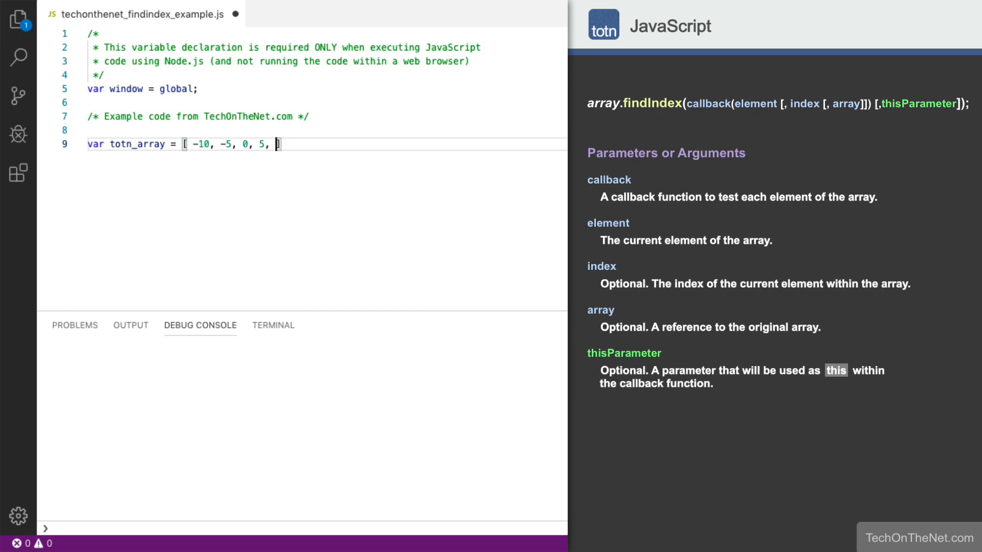
type("10")
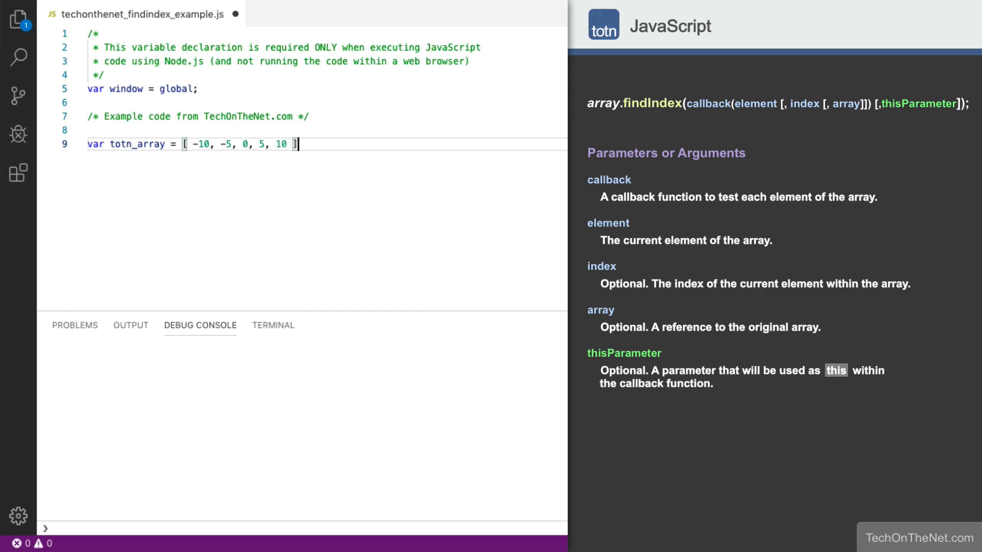
type("fun")
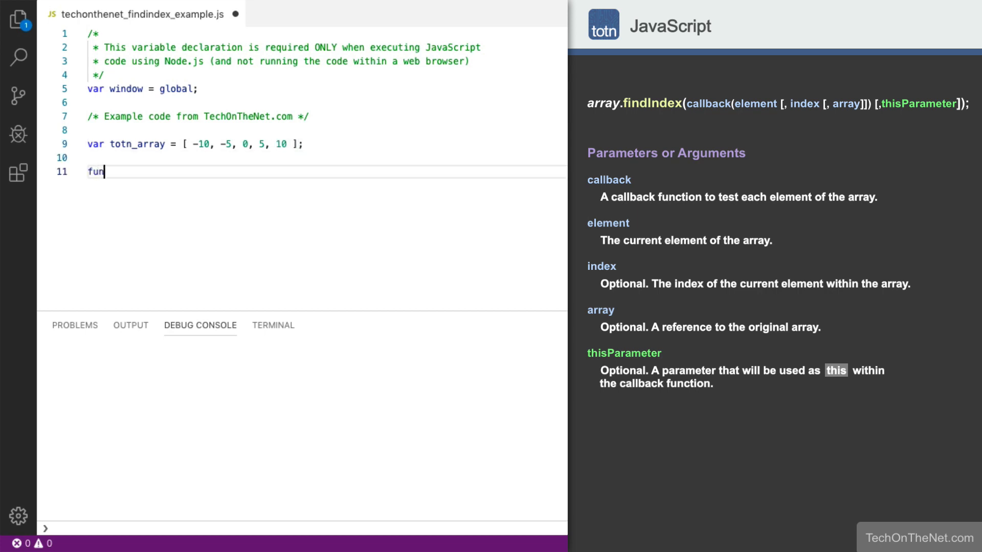
Write the signature function greater_than_zero(totn_element) { below the array.
type("ction")
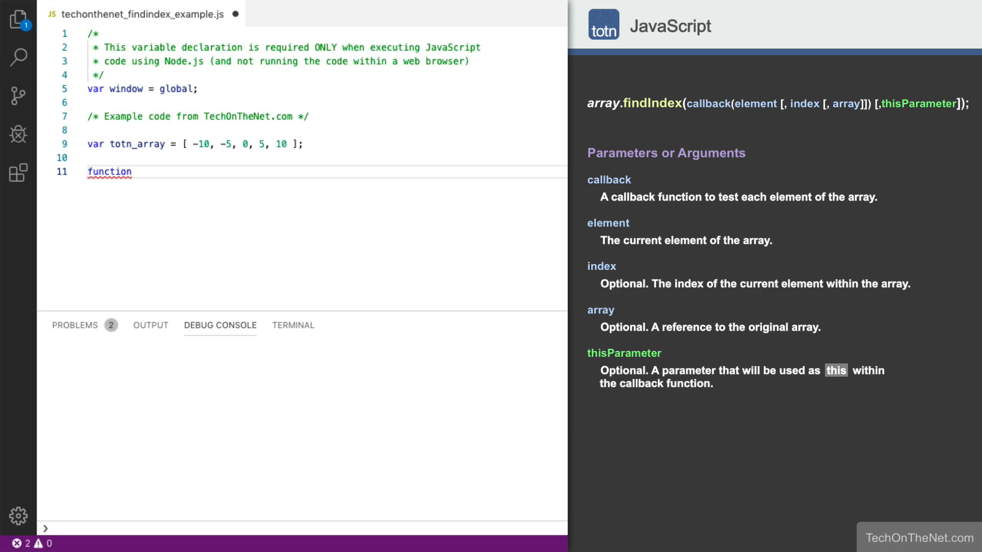
type("greater_")
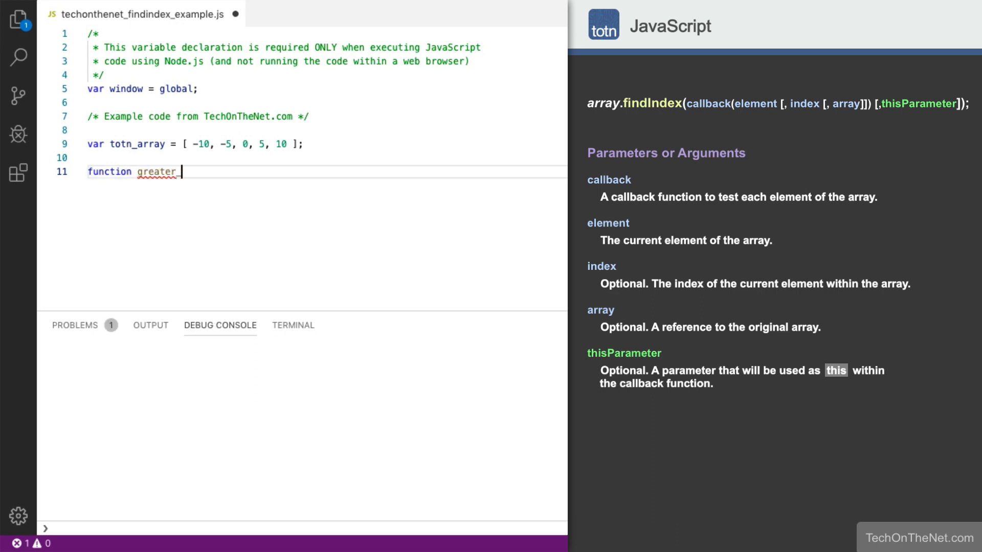
type("than_zero")
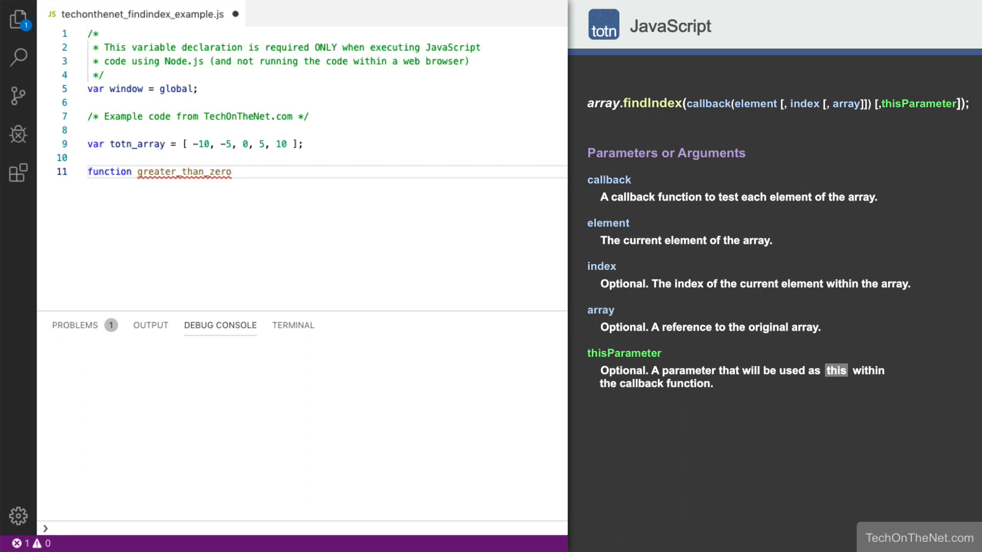
type("(totn_)")
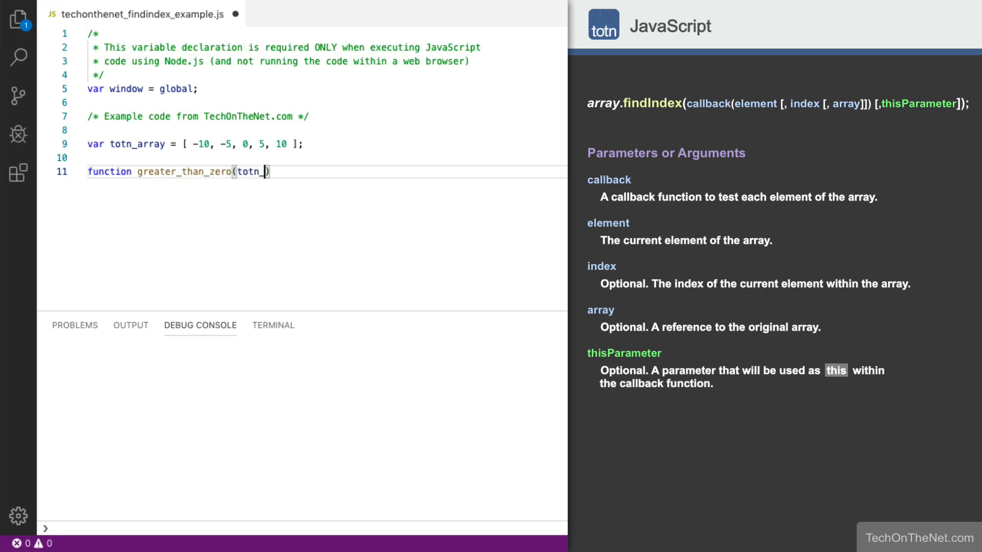
type("element")
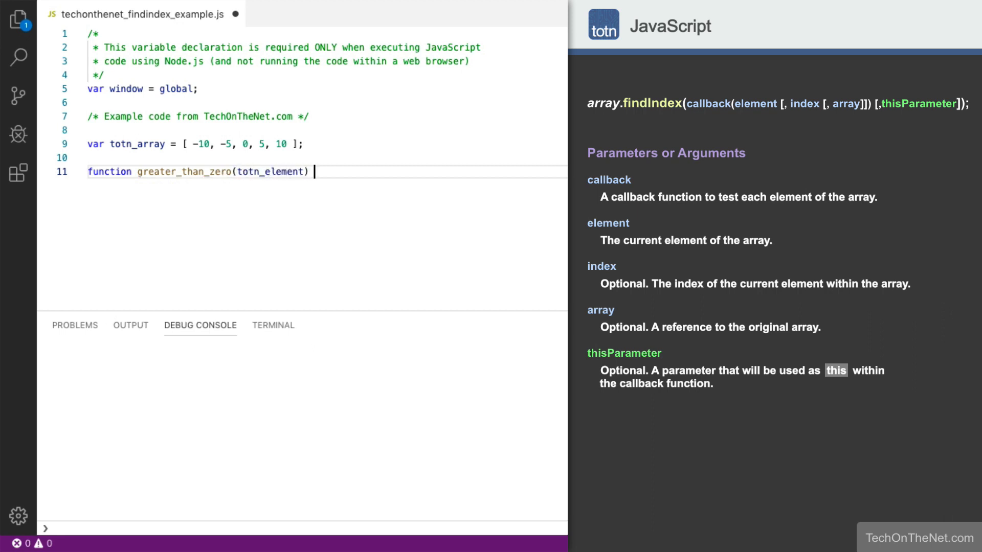
type("{")
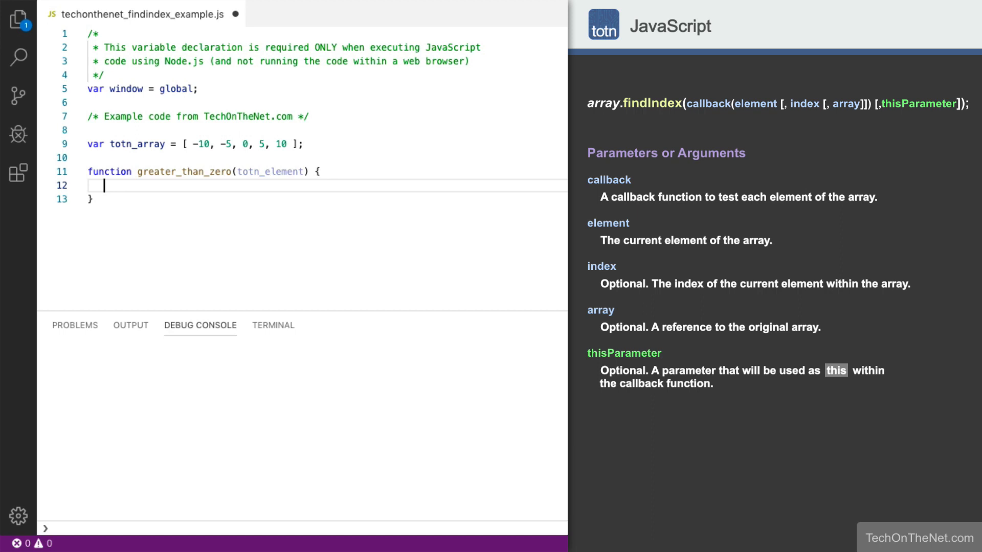
Add the body return totn_element > 0; inside greater_than_zero.
type("return t")
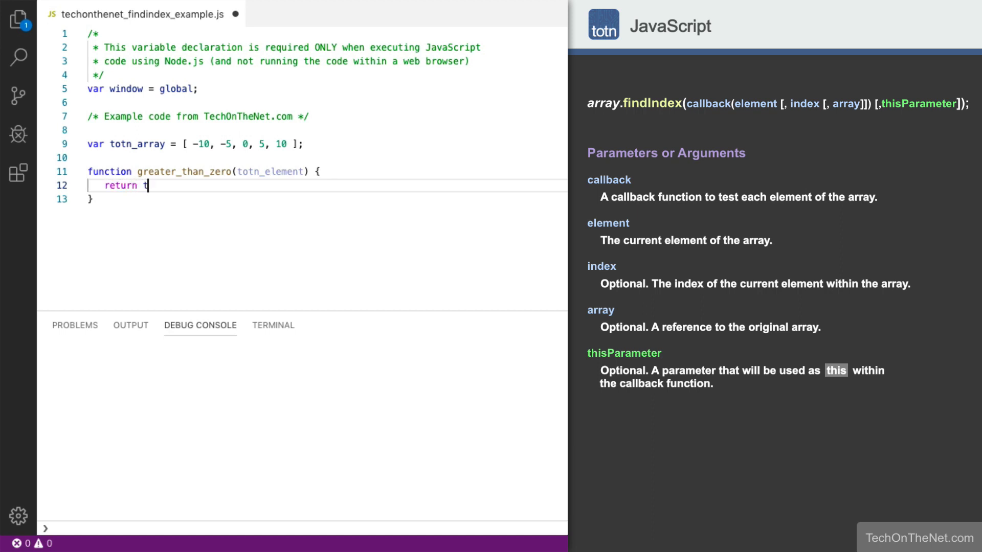
type("otn_elem")
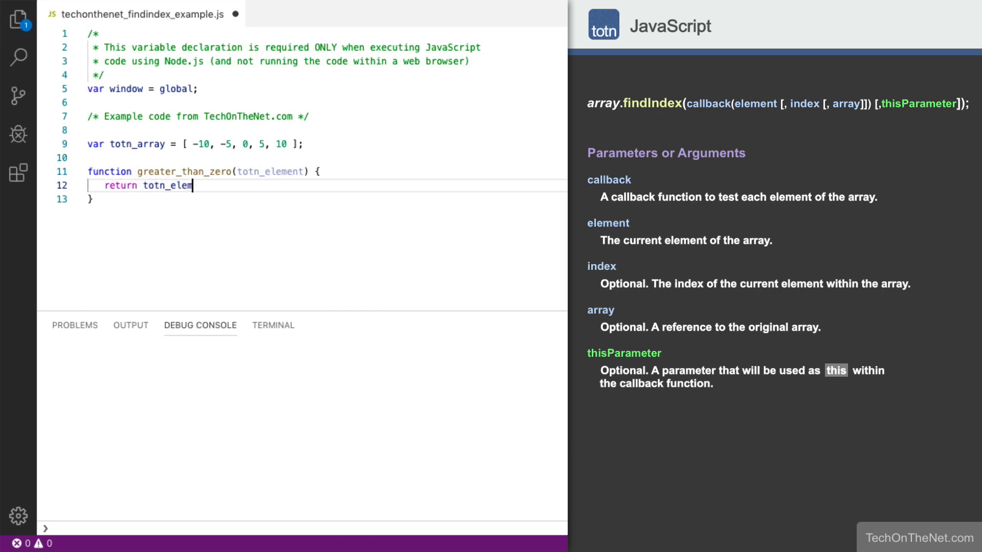
type("ent > 0;")
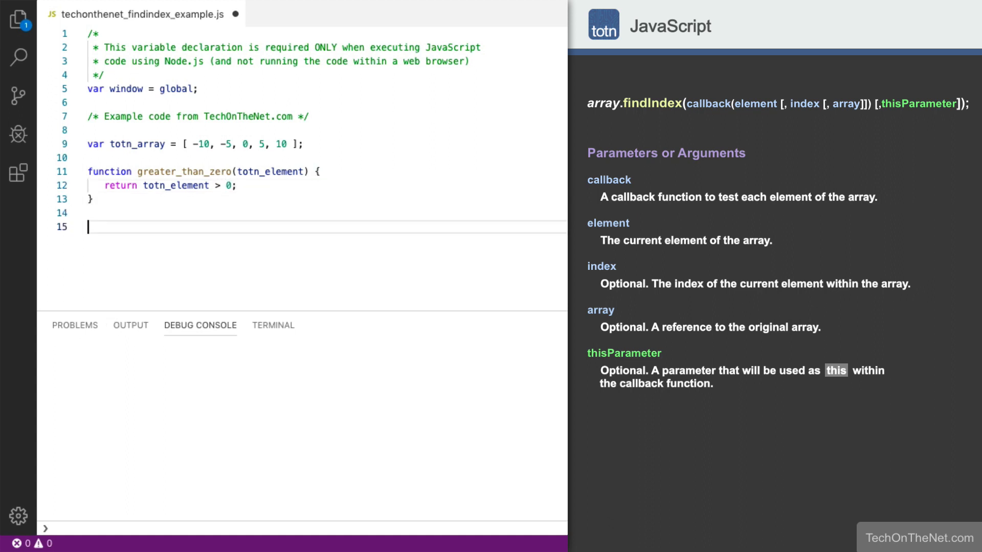
Write window.console.log(totn_array.findIndex(greater_than_zero)); on line 15.
type("window.")
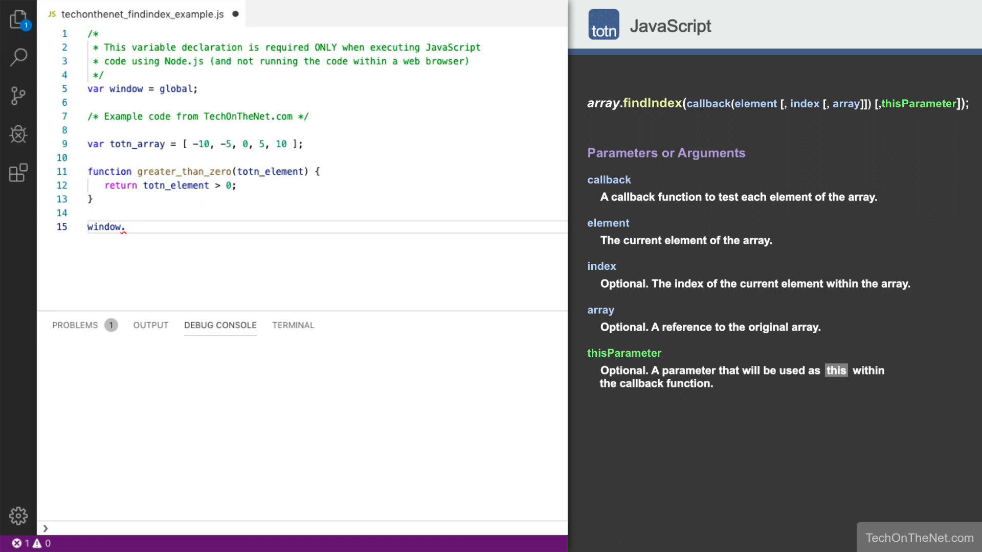
type("console.l")
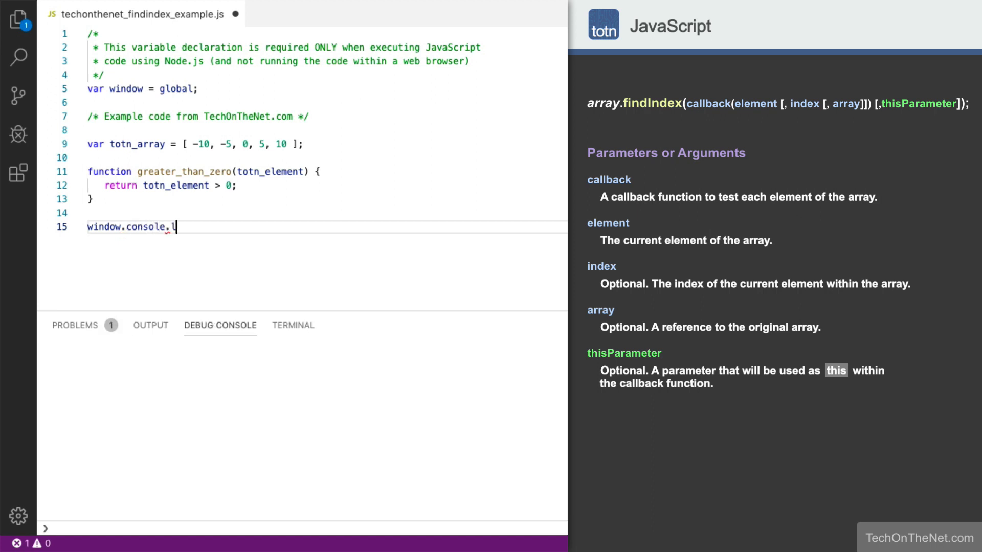
type("og(totn")
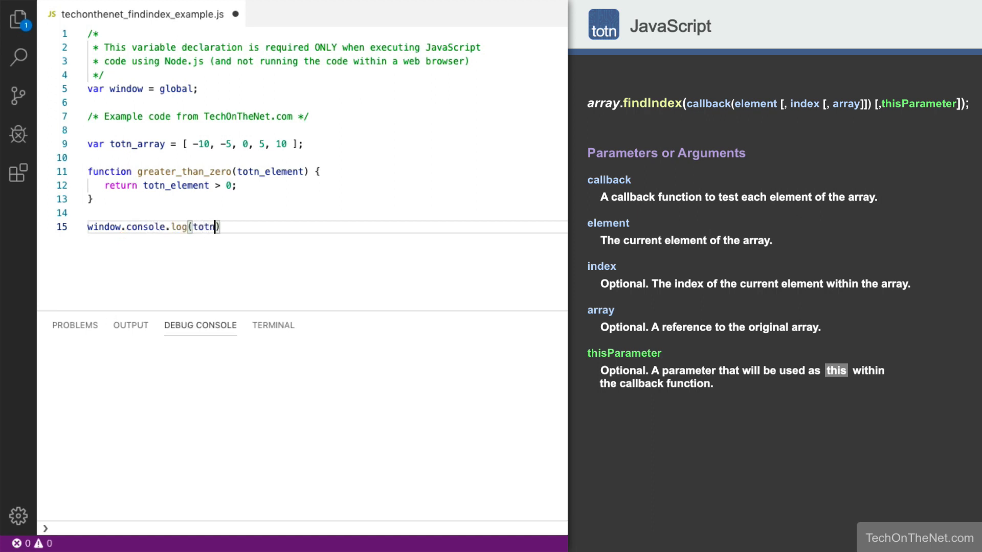
type("_array.")
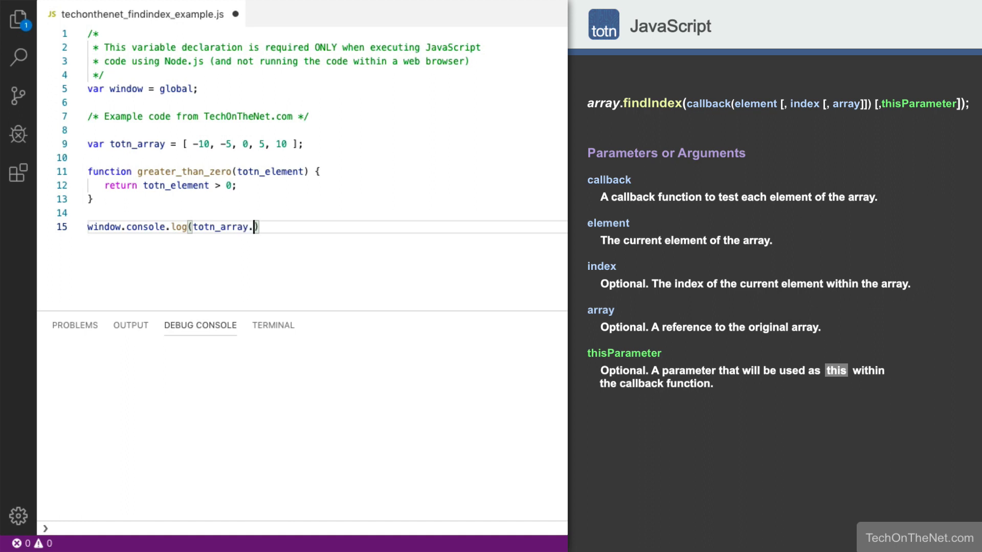
type("findIndex")
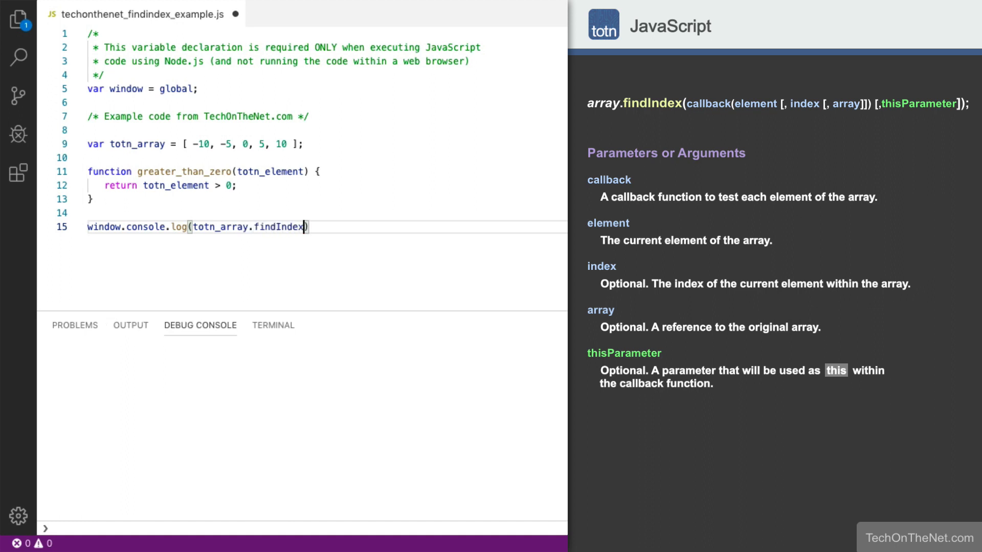
type("(greater_than_")
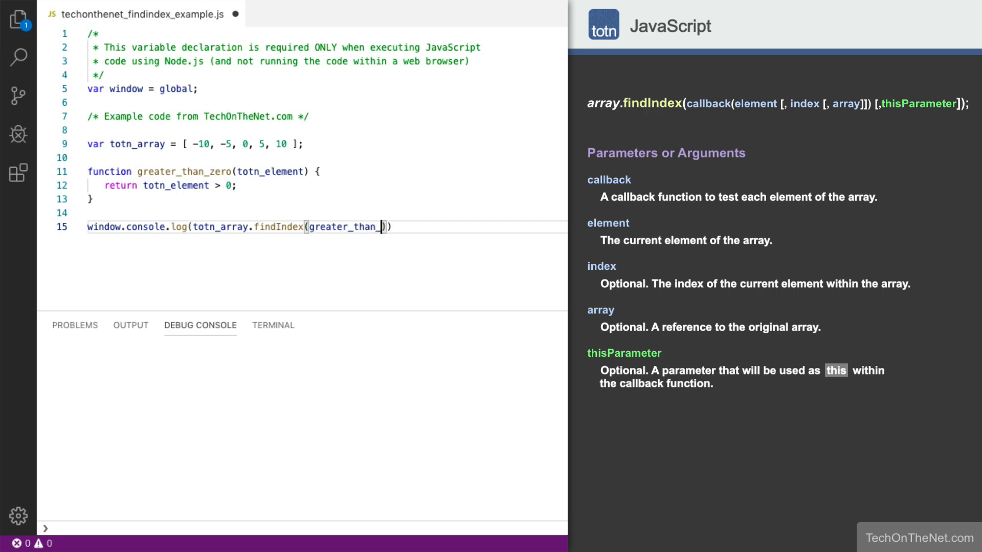
type("zero);")
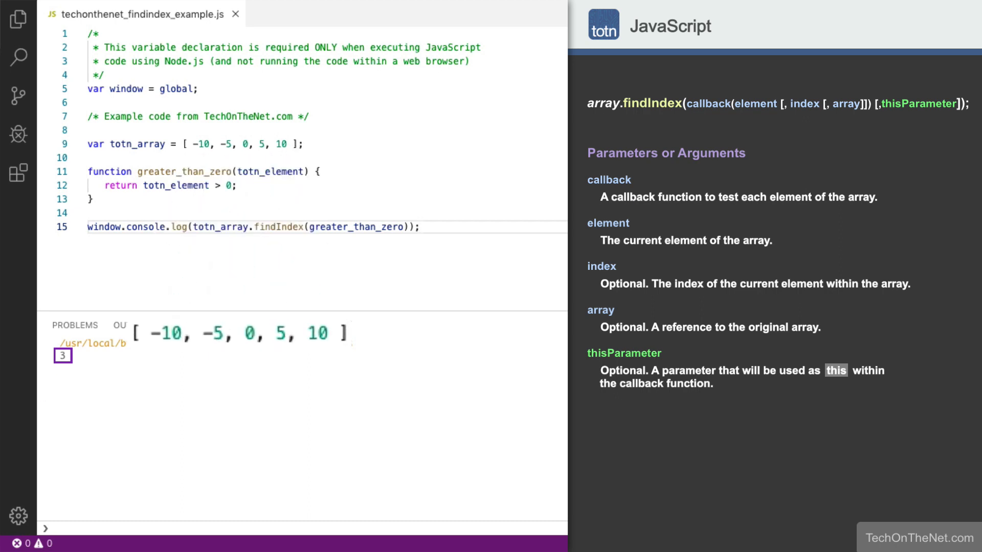
Run the script without debugging so the Debug Console shows 3.
left_click(199, 325)
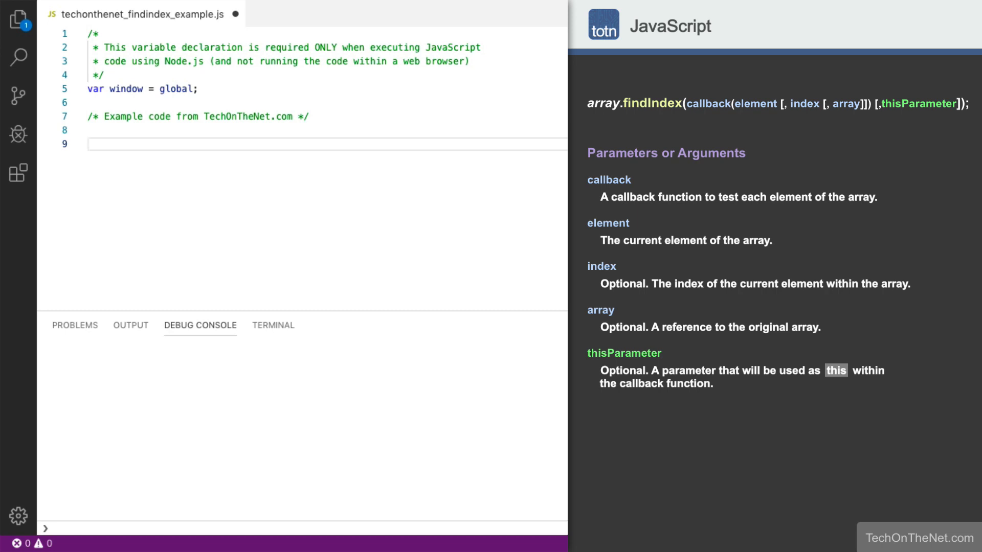
On empty line 9 declare var totn_array = [ "tech", "on", "the", "net" ].
left_click(88, 144)
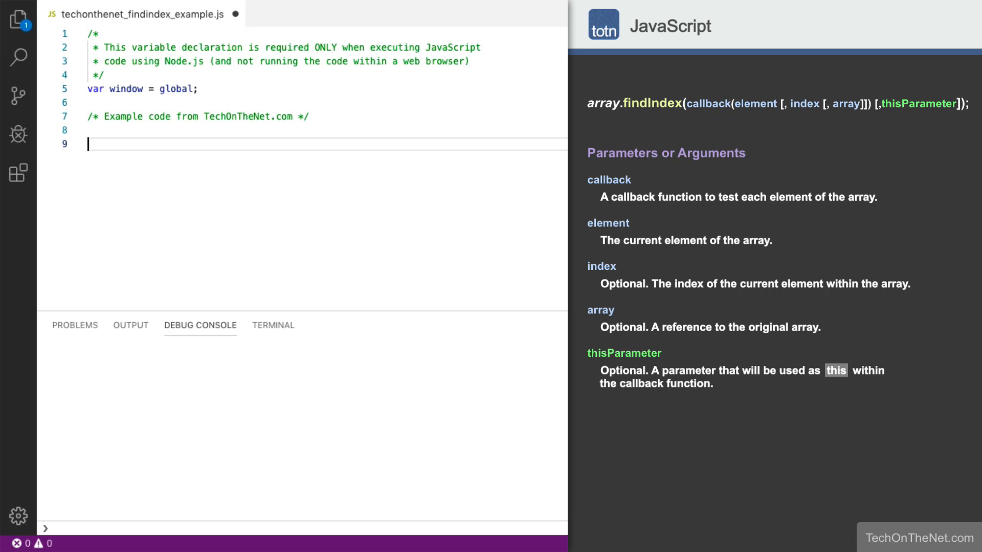
type("var totn")
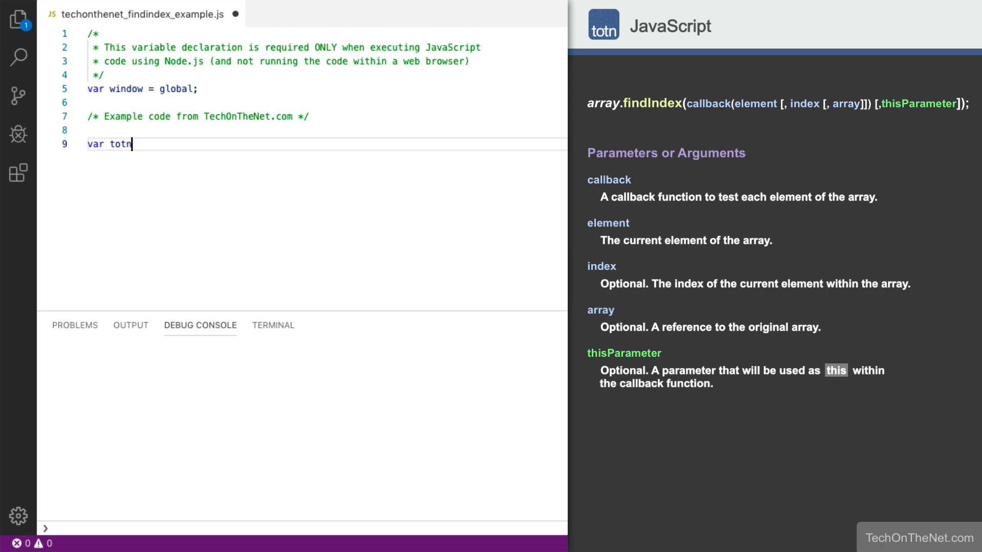
type("_array")
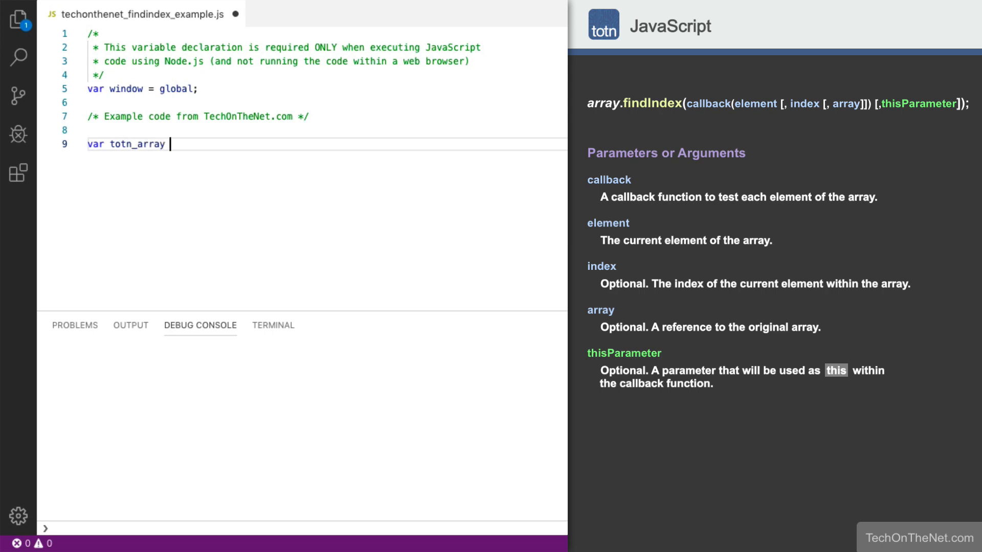
type("= []")
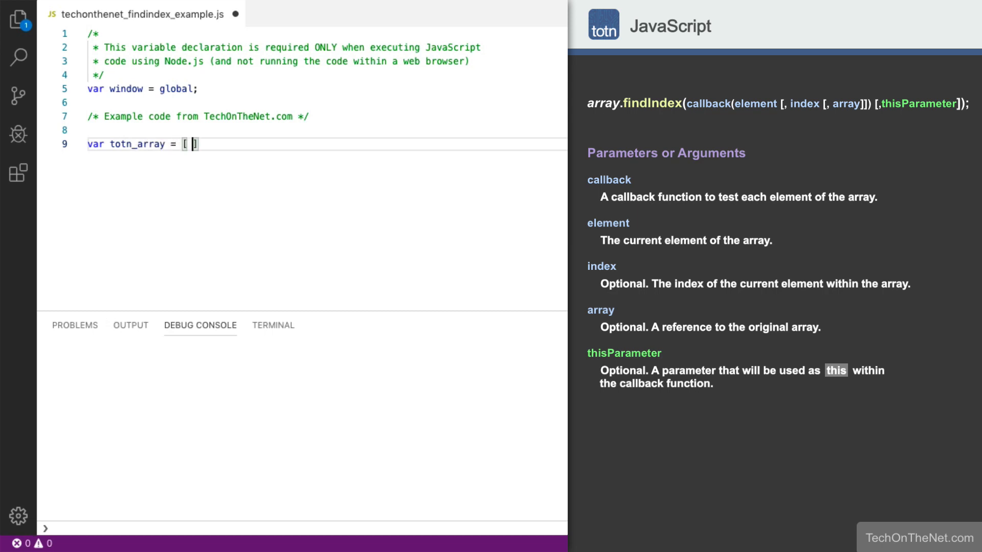
type("\"tech\", \"on\", \"the\", \"")
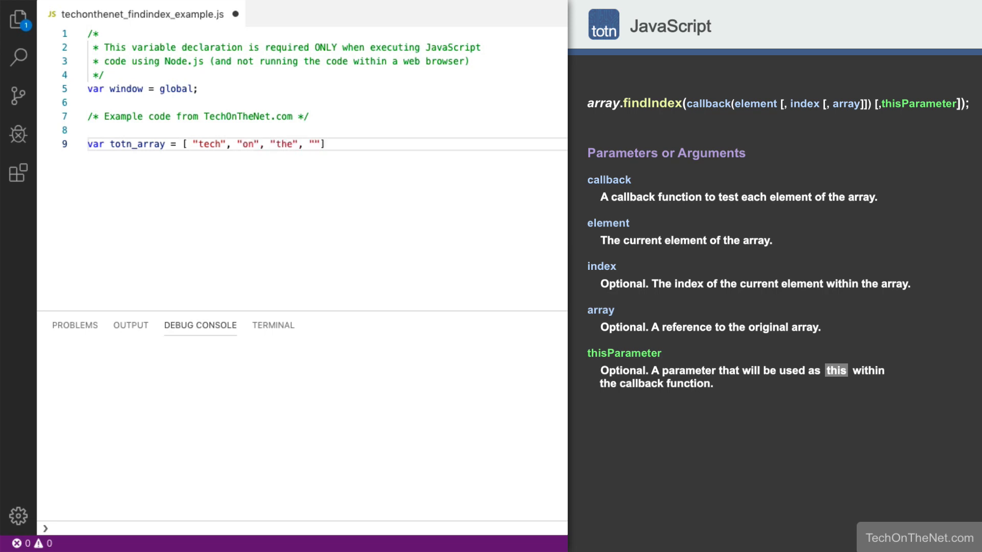
type("net")
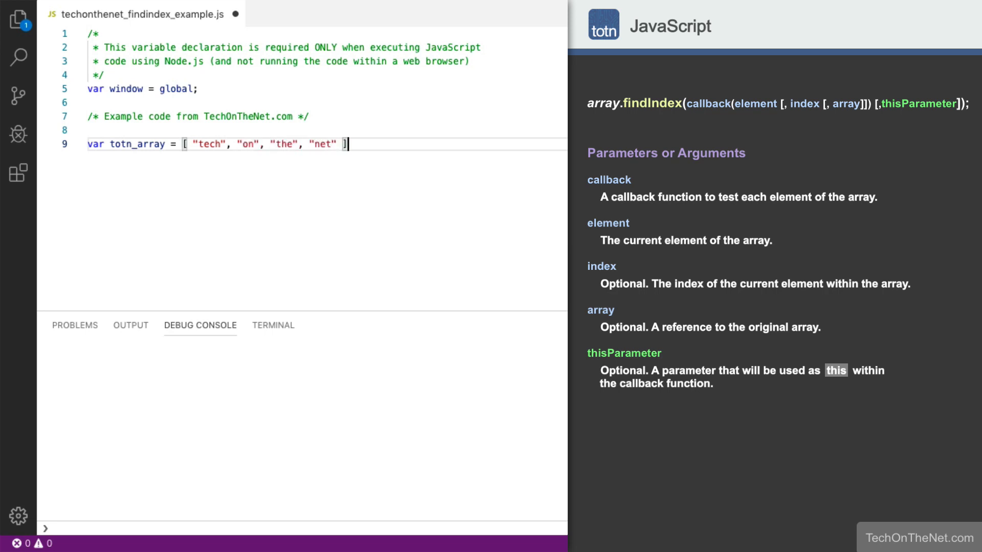
Declare var msg = "The element being tested is: "; on line 10 and begin the function below.
type("var m")
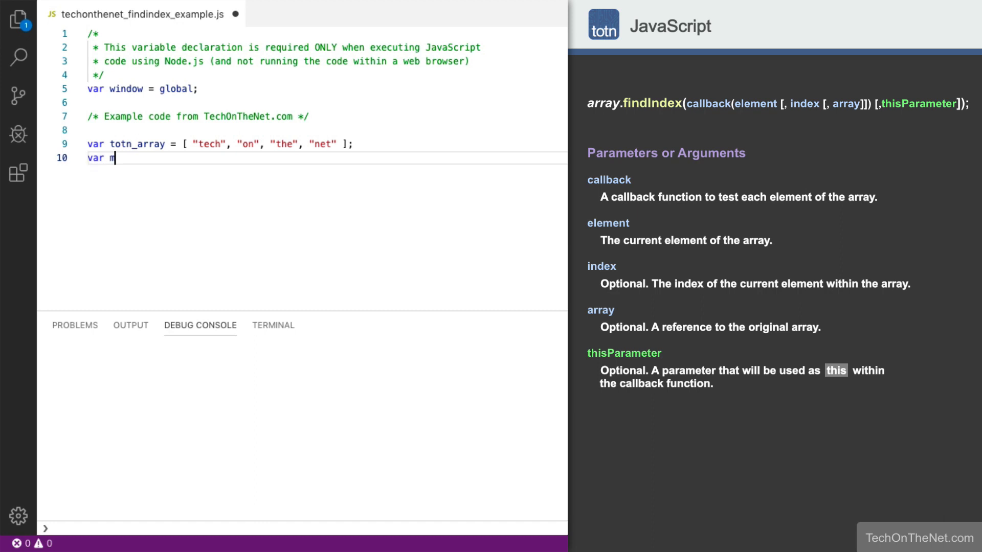
type("sg = \"T")
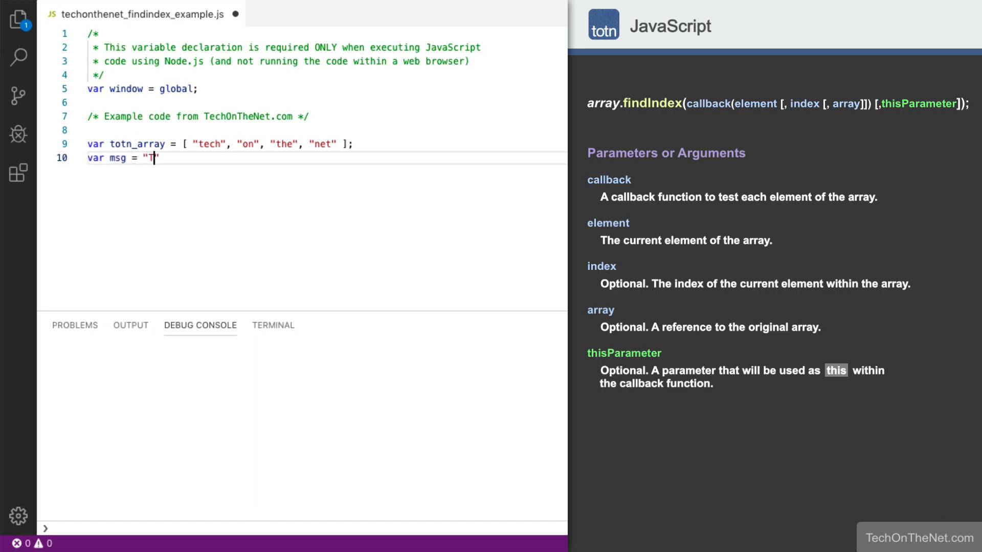
type("he element")
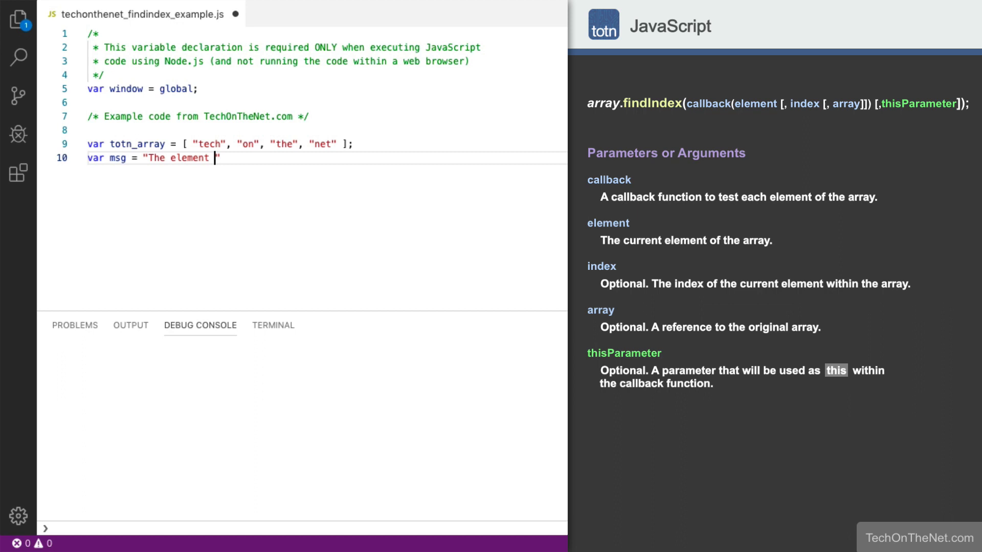
type("being tested is:")
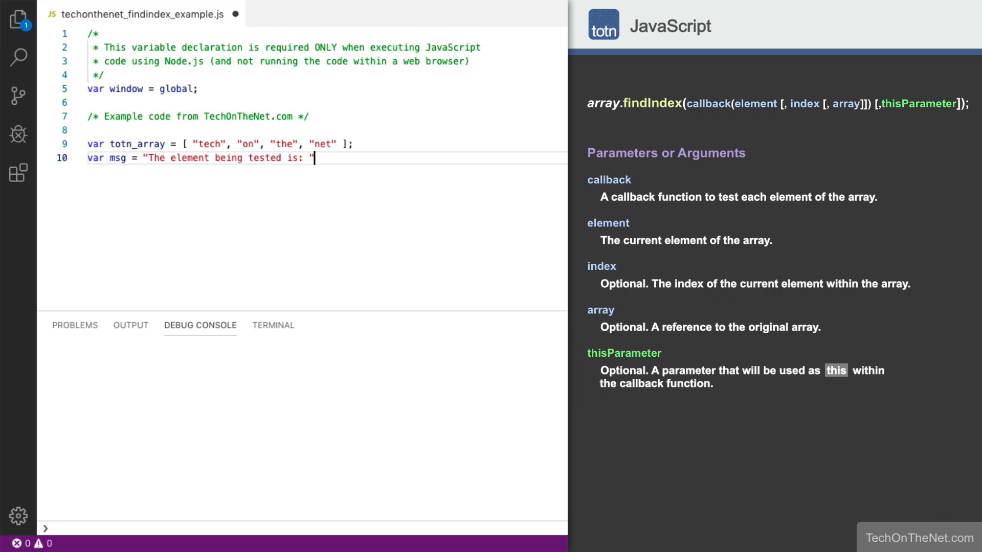
type(";")
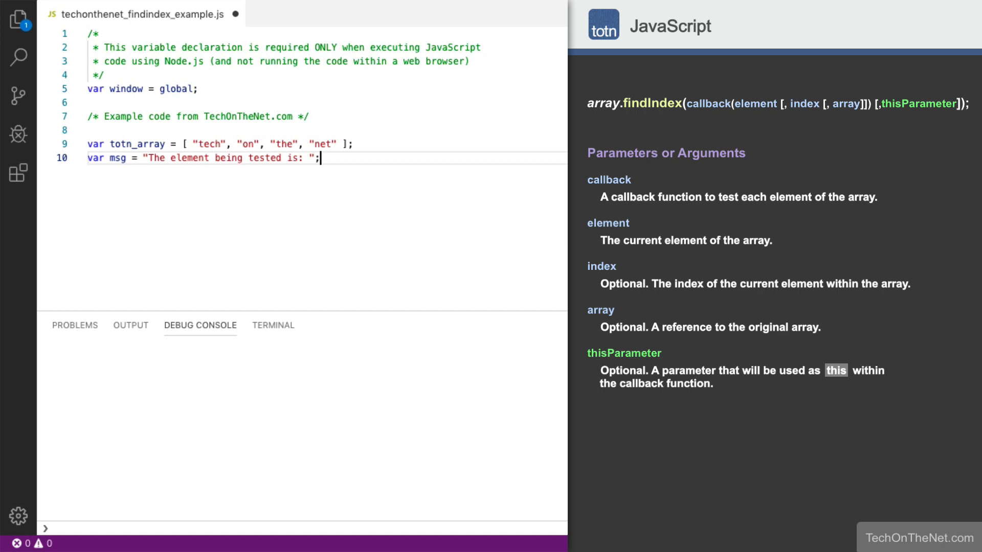
type("funct")
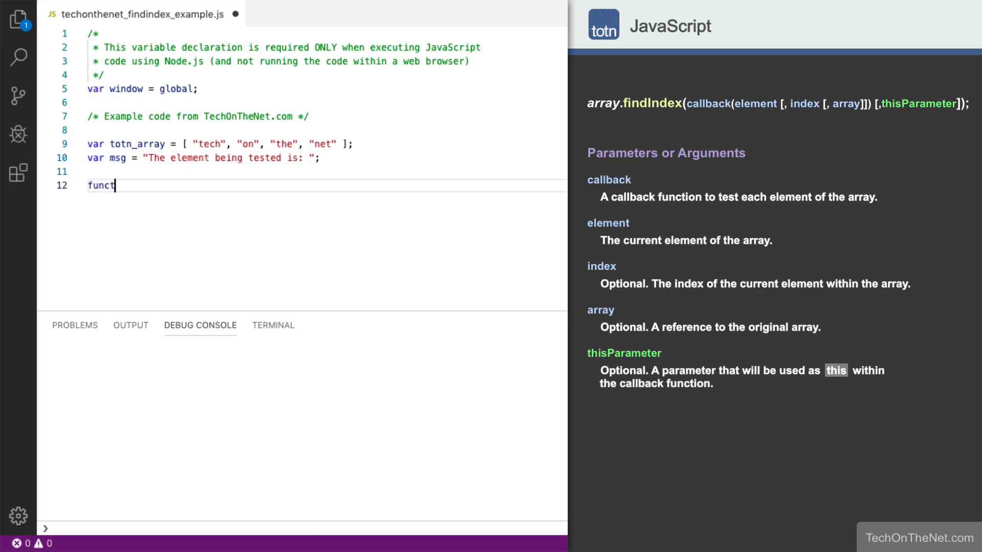
Write the signature function contains_n_char(totn_element) {.
type("ion cont")
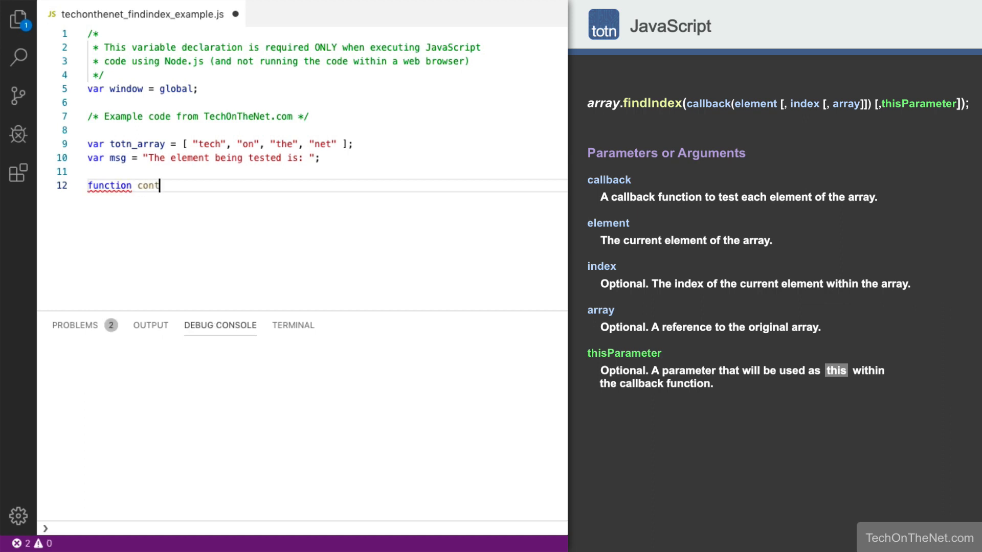
type("ains_n_")
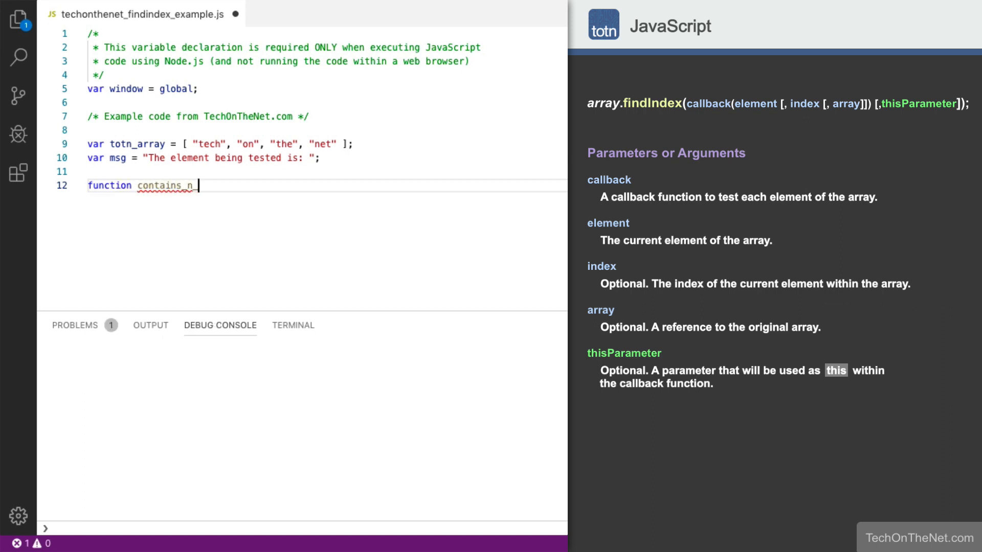
type("char()")
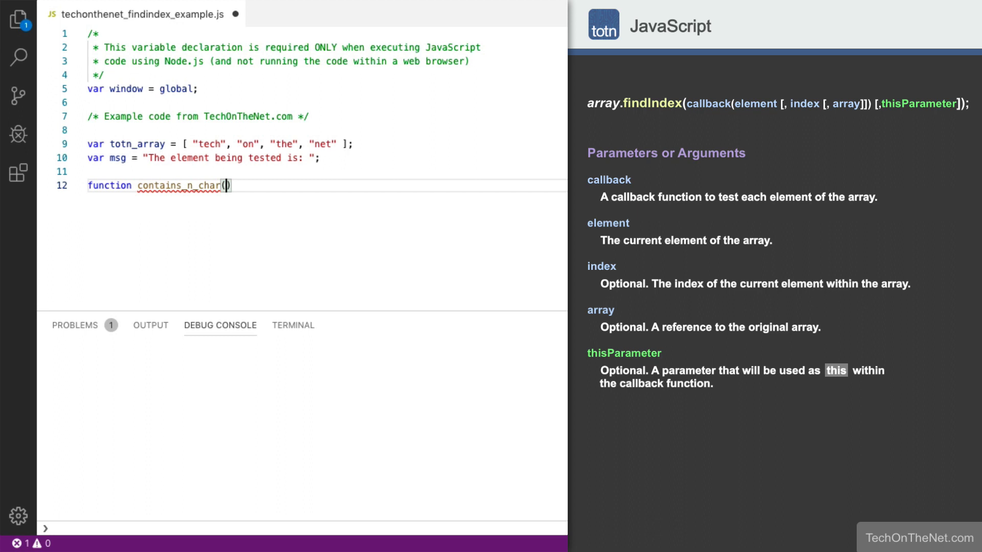
type("totn_")
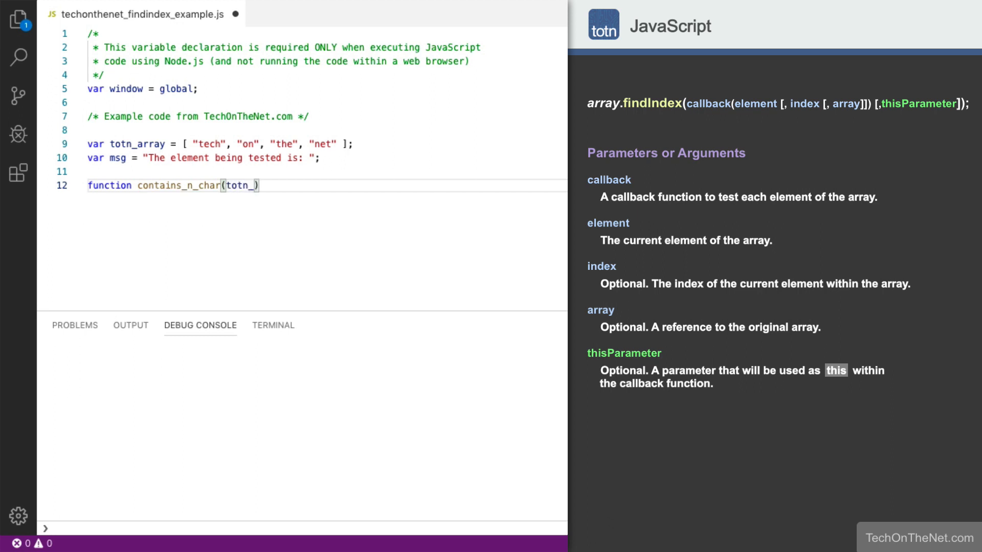
type("element")
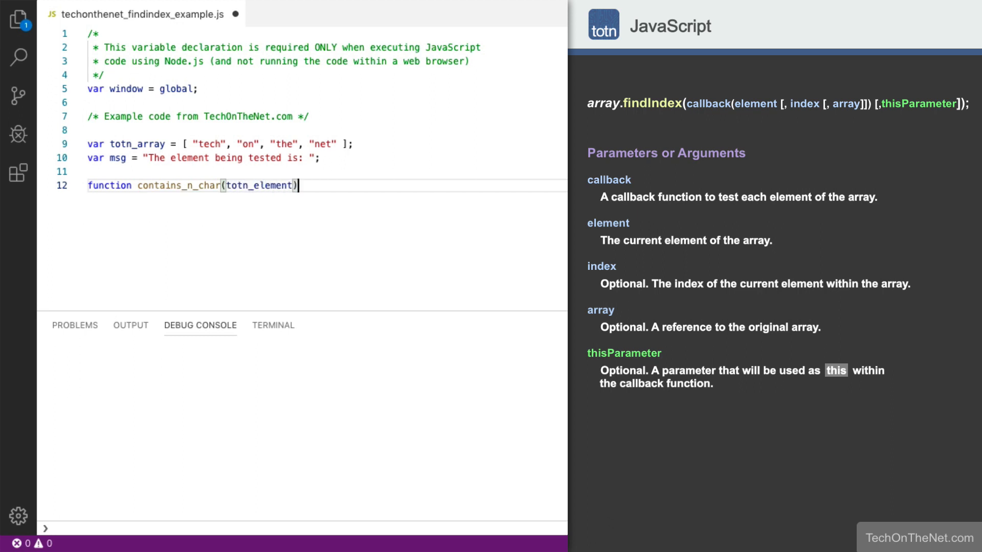
type("{")
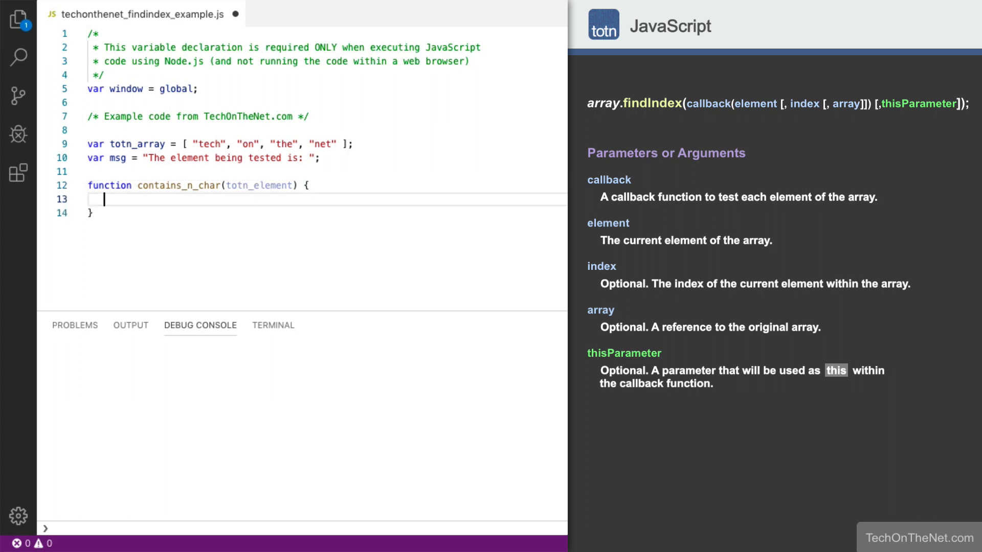
Add window.console.log(this + totn_element); in the body and start the return statement.
type("window.")
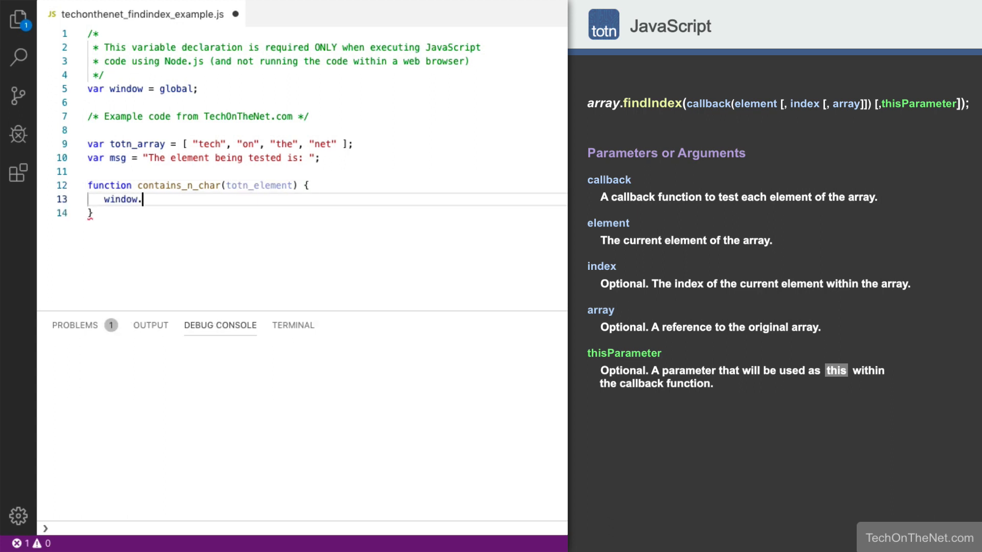
type("console.log(this")
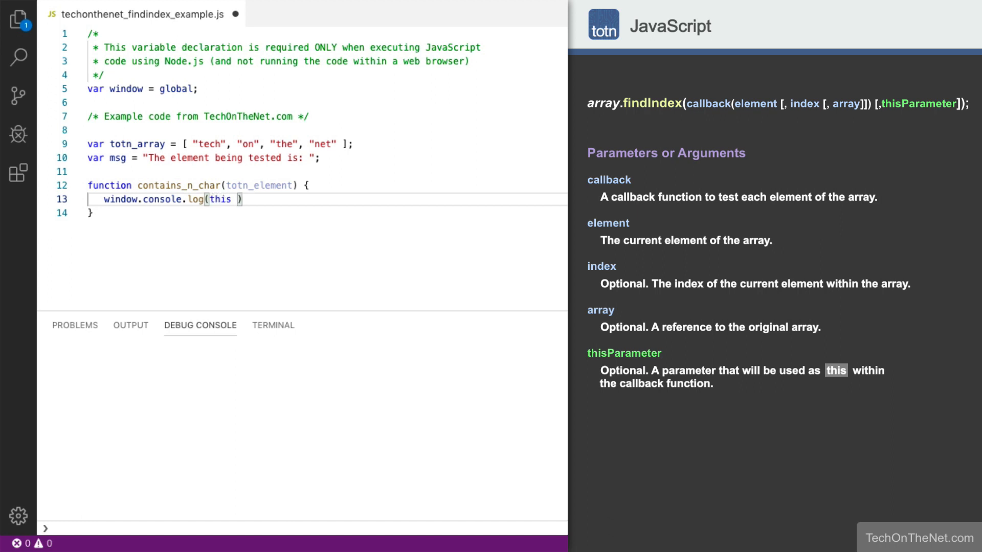
type("+ totn_")
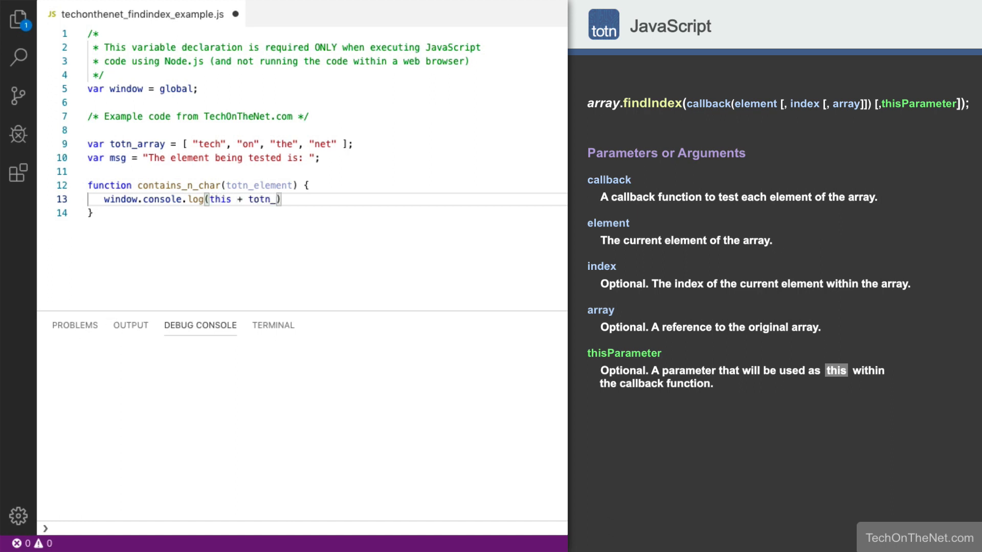
type("element")
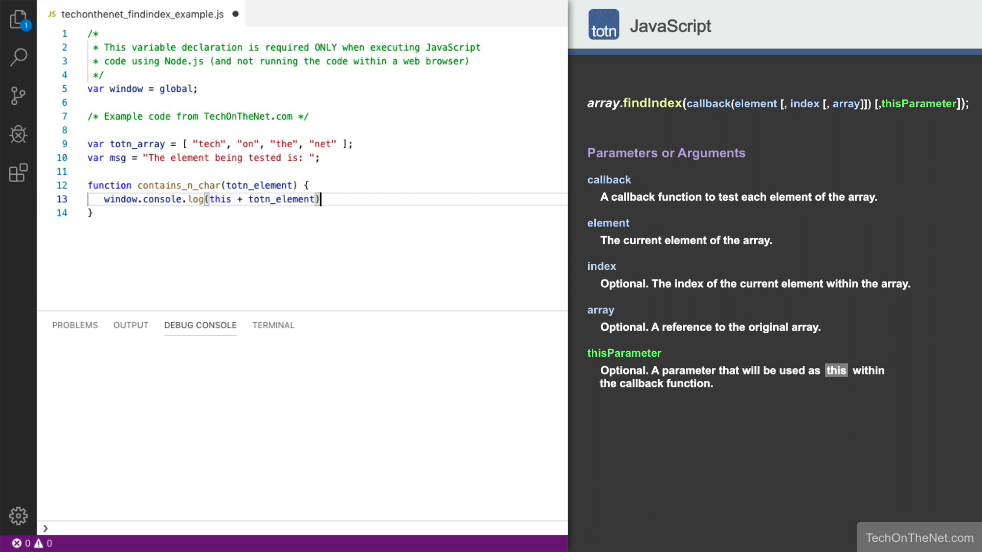
type(";")
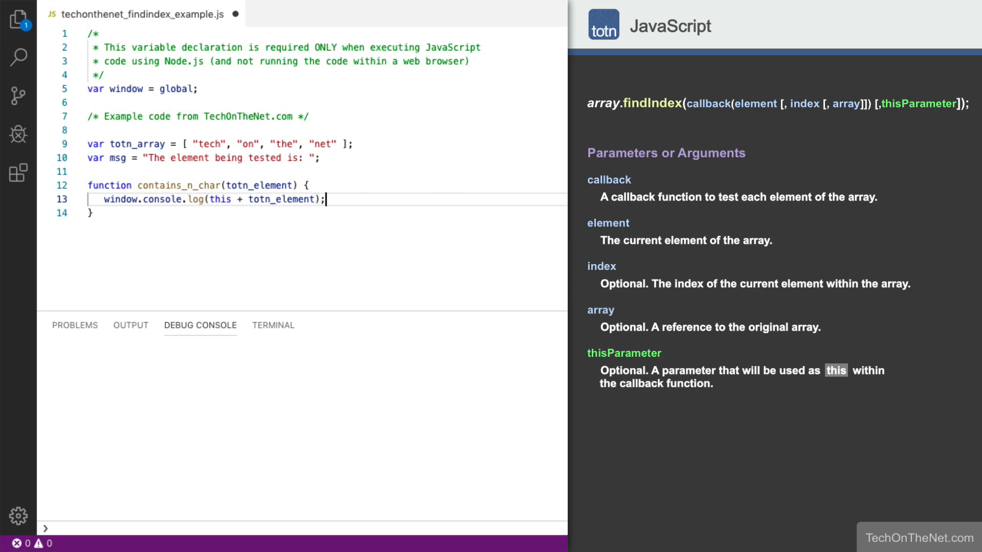
type("return")
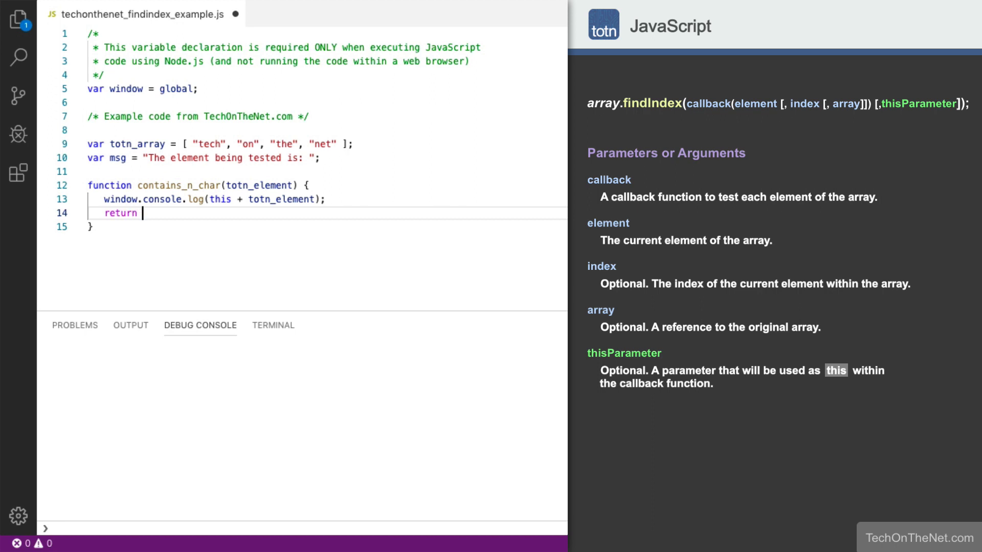
Complete return totn_element.indexOf('n') !== -1; and begin a window. statement below the function.
type("totn_")
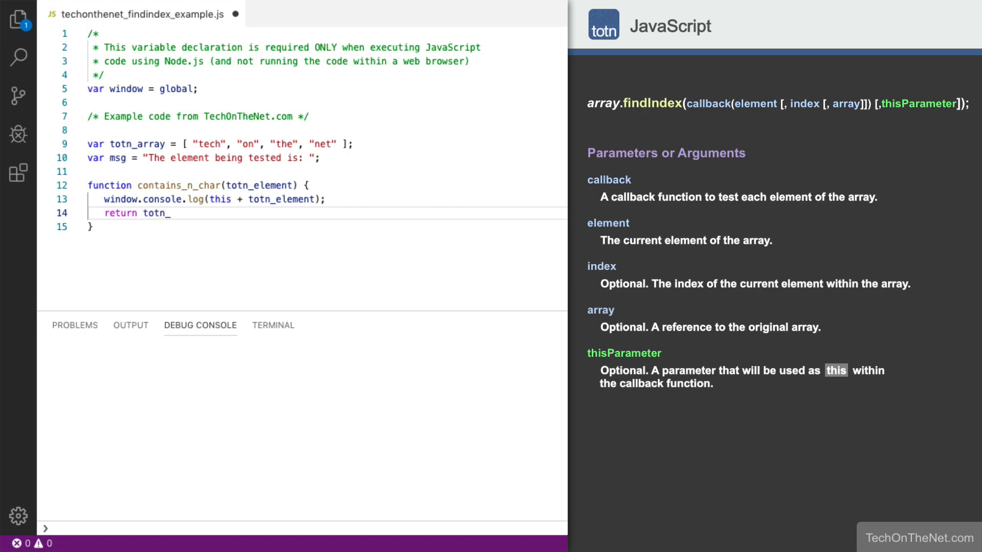
type("element")
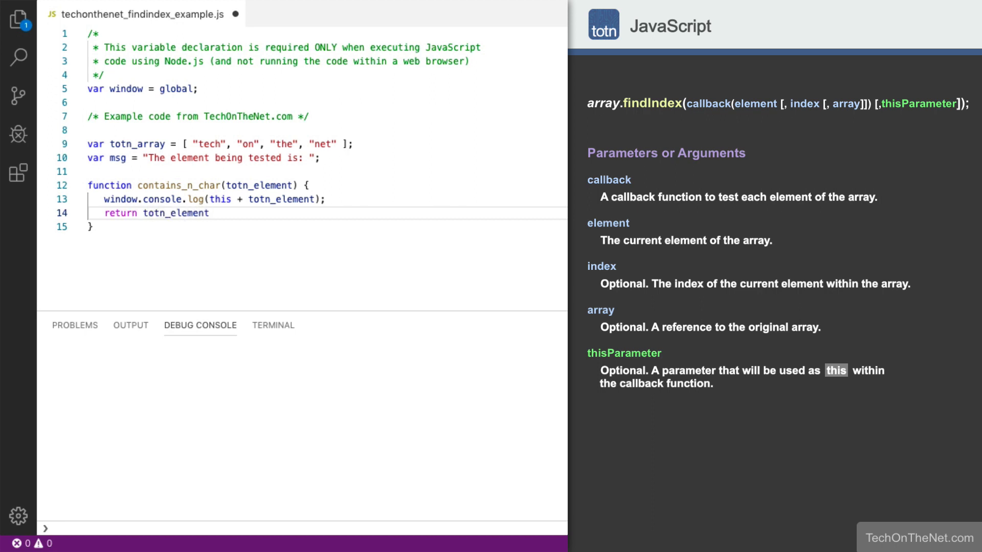
type(".index")
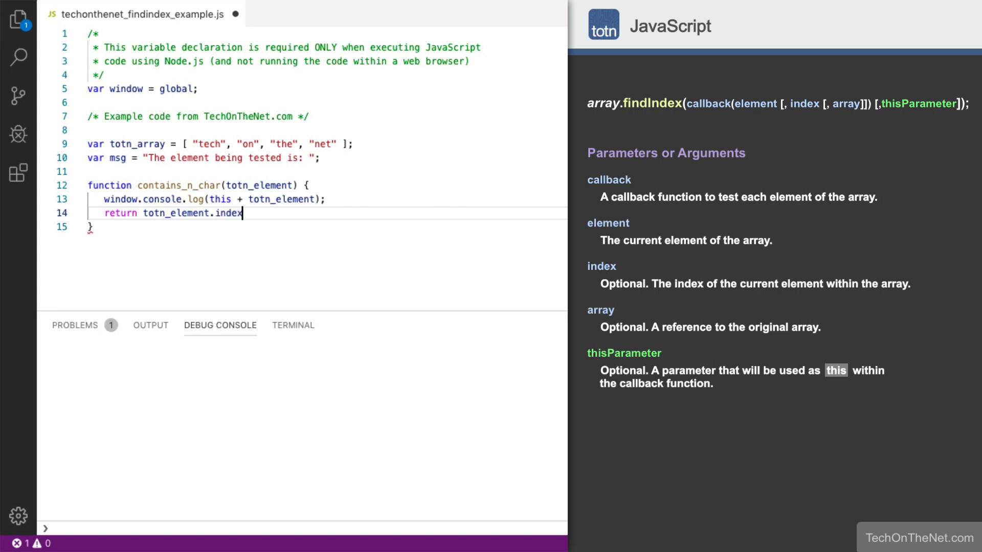
type("Of('') !")
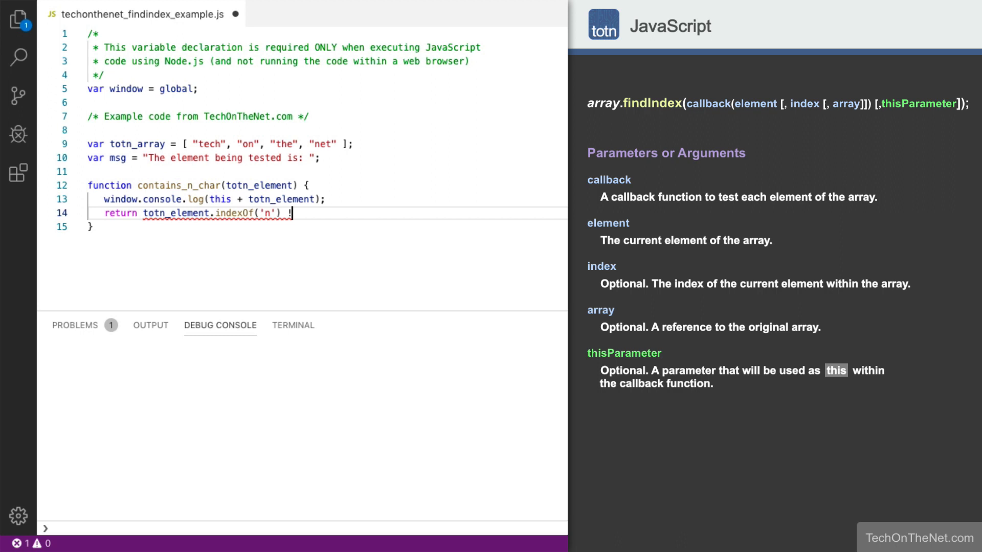
type("== 1")
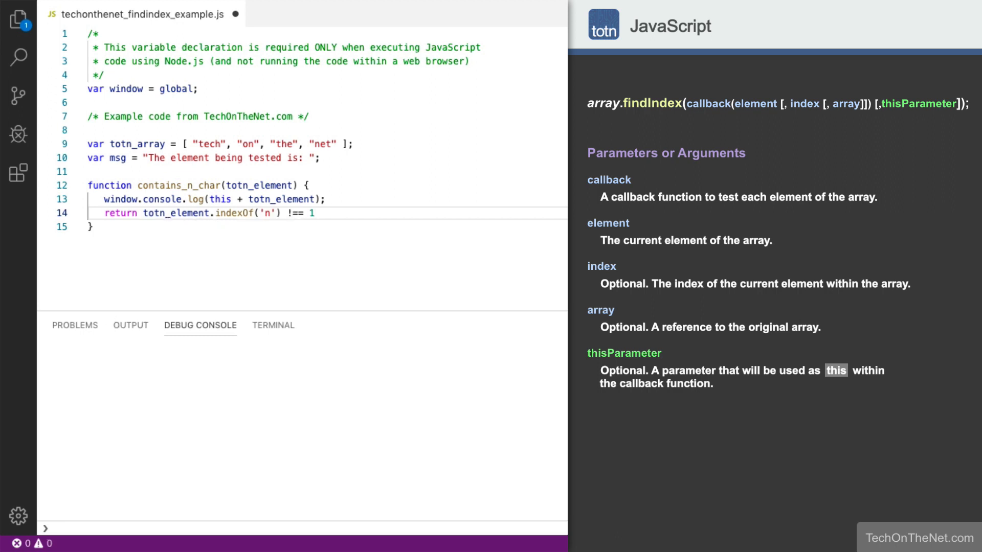
type("-")
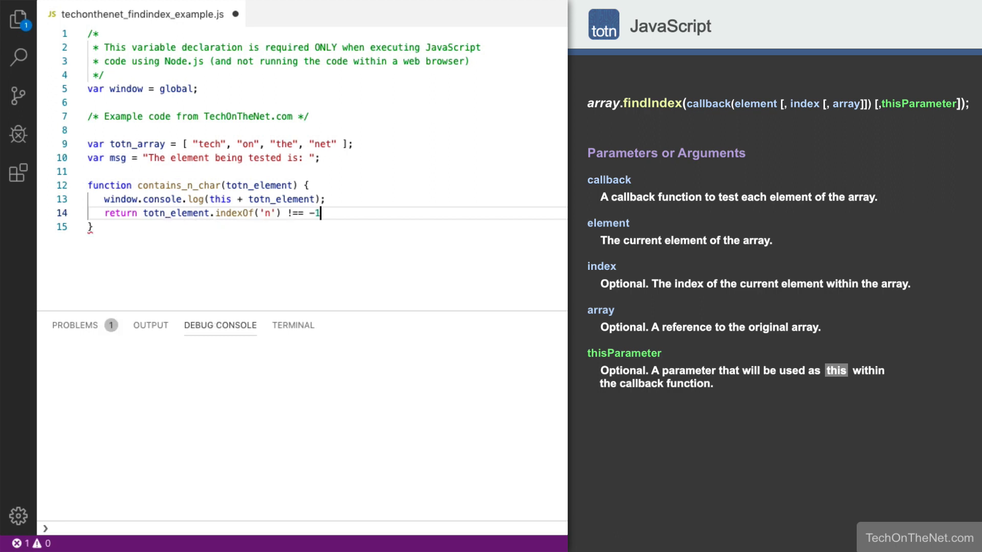
type(";")
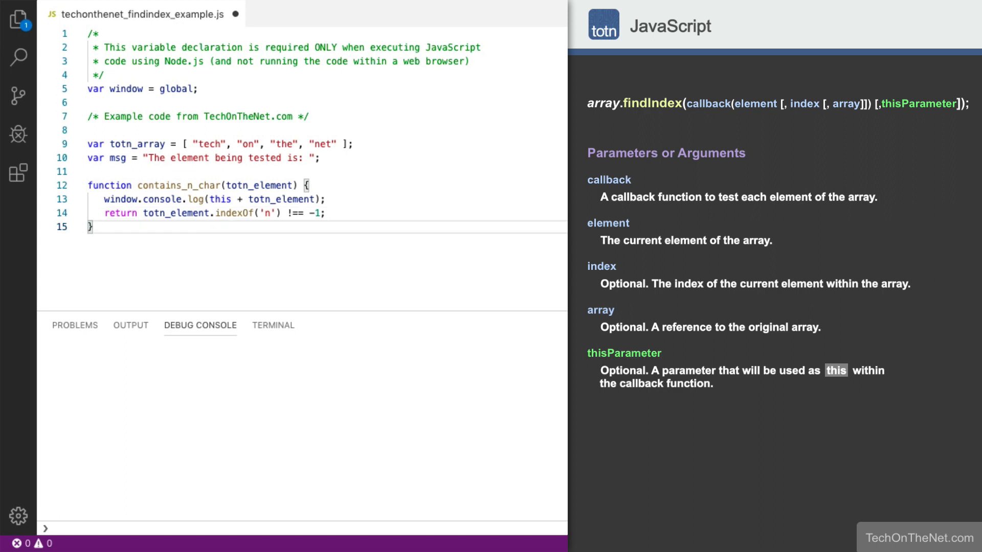
type("window.")
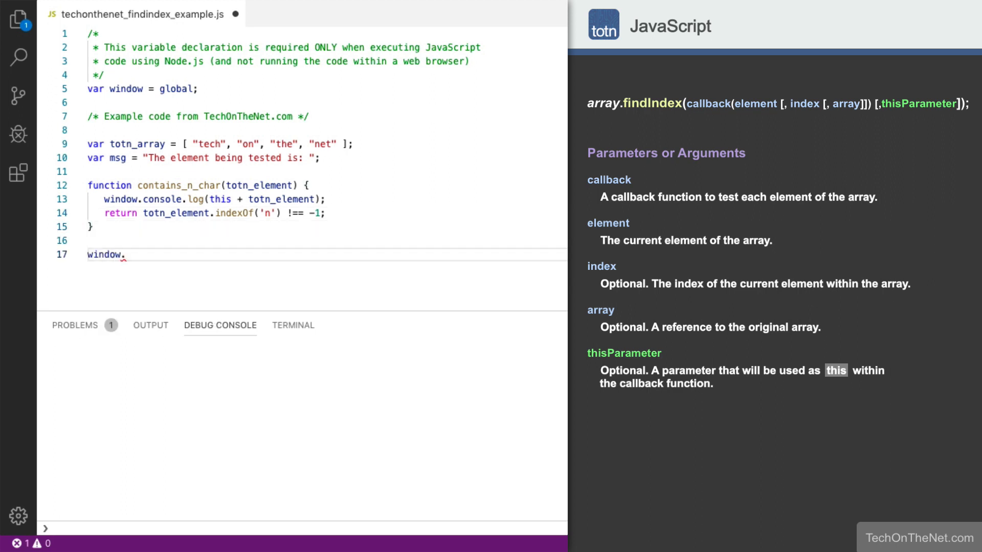
Write window.console.log(totn_array.findIndex(contains_ on line 17, callback name partly entered.
type("console.l")
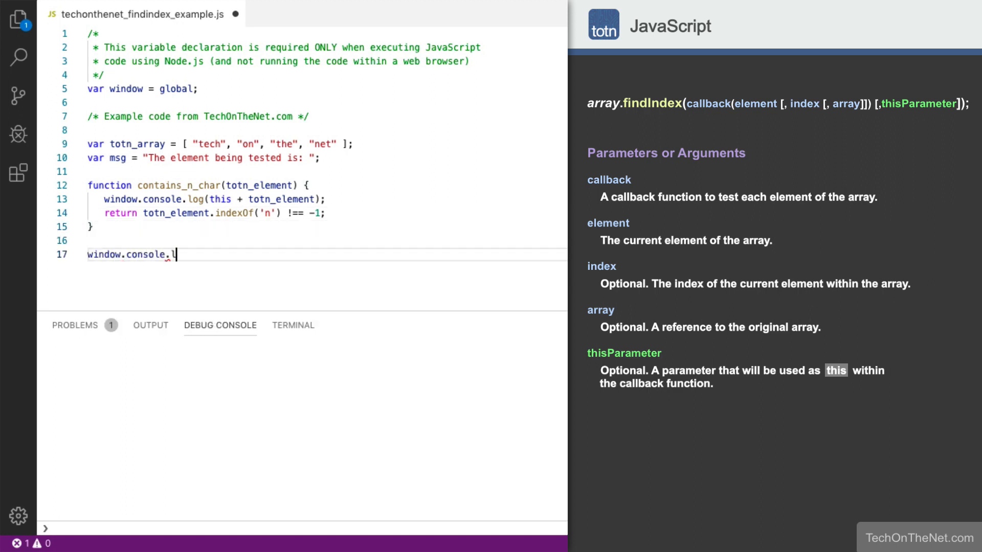
type("og(totn_array)")
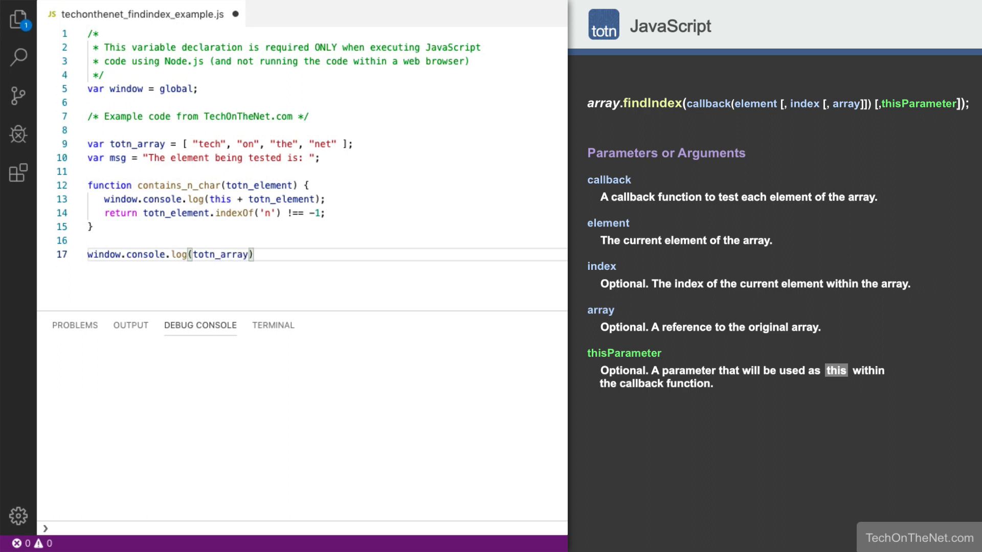
type(".findIndex(")
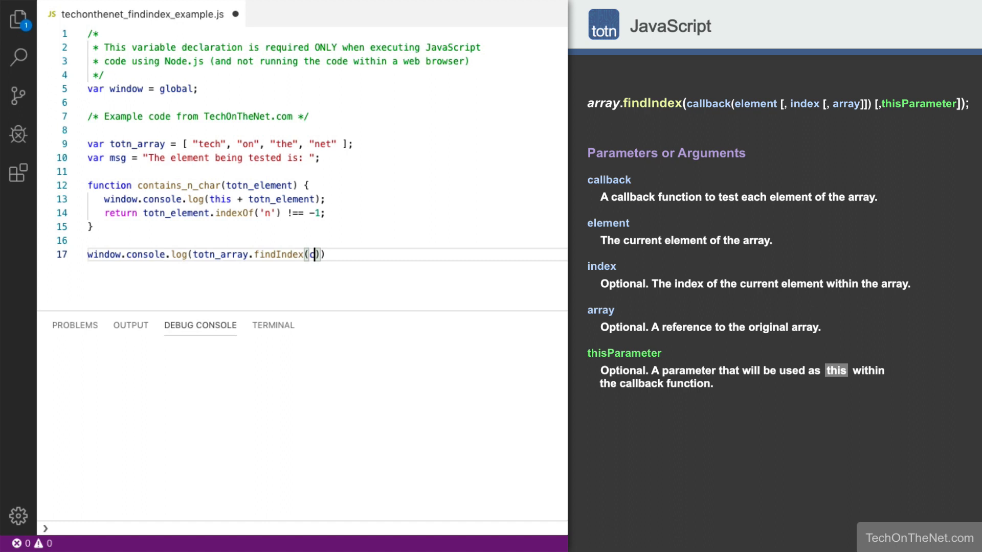
type("contains_")
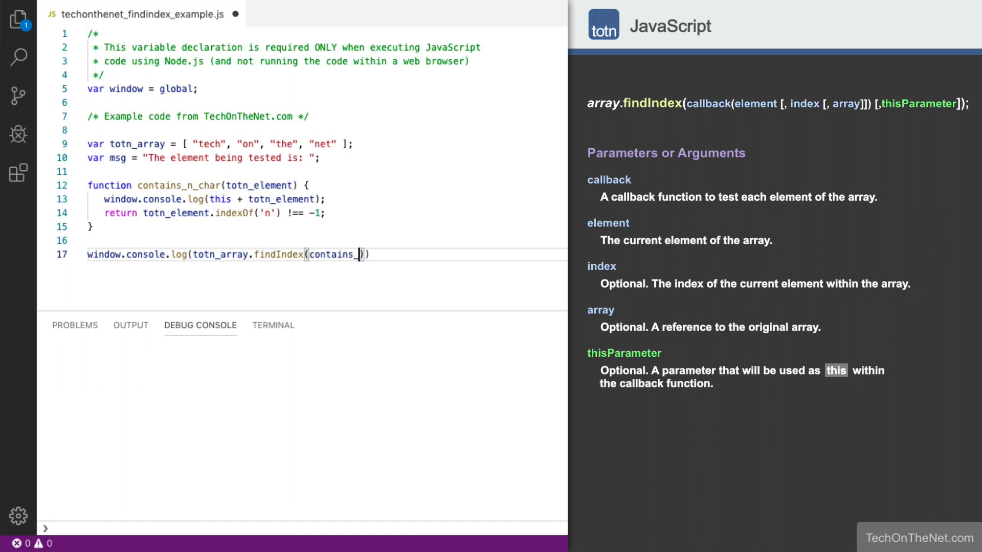